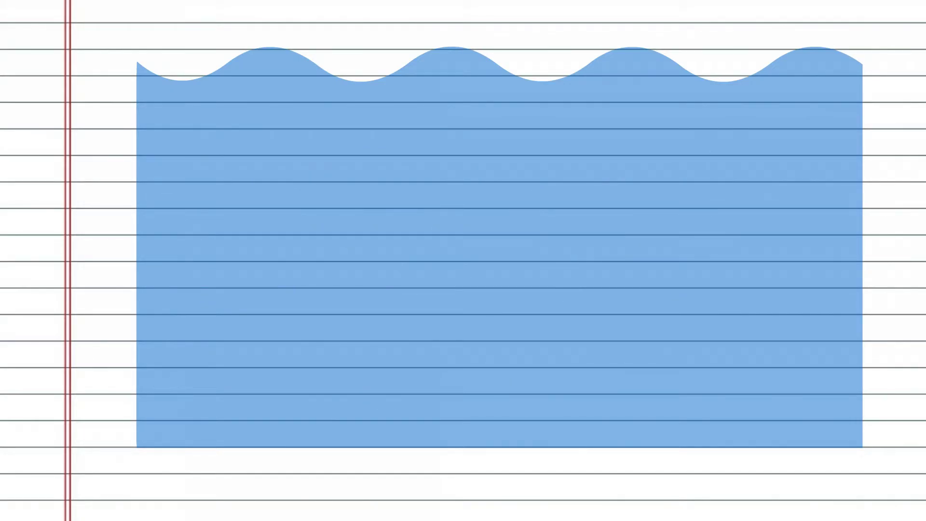
text(Classrooms)
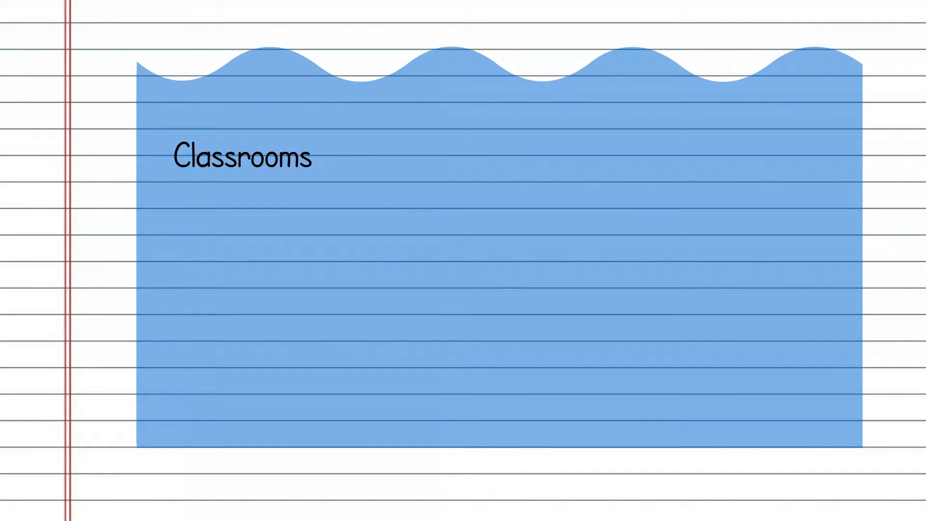